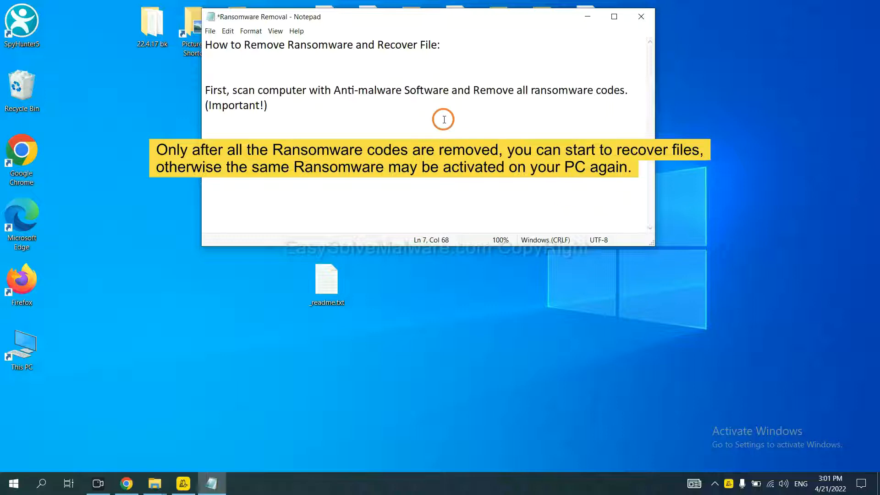
Minimize the 'Ransomware Removal' Notepad notes to reveal the desktop
click(640, 16)
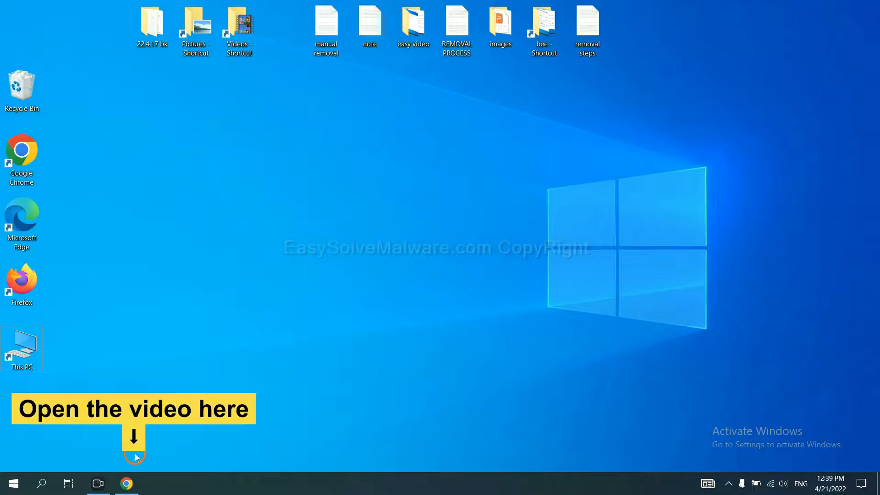
Download the SpyHunter for Windows installer from the EasySolveMalware removal guide
click(126, 483)
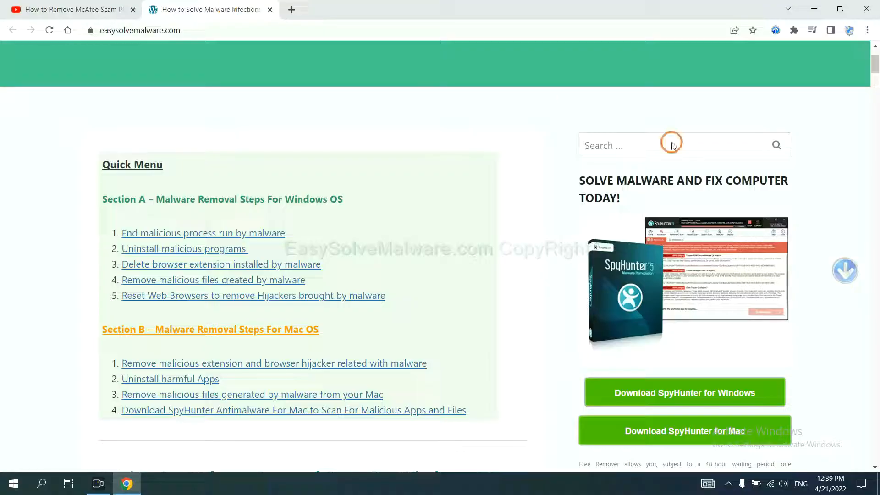
scroll(down, 3)
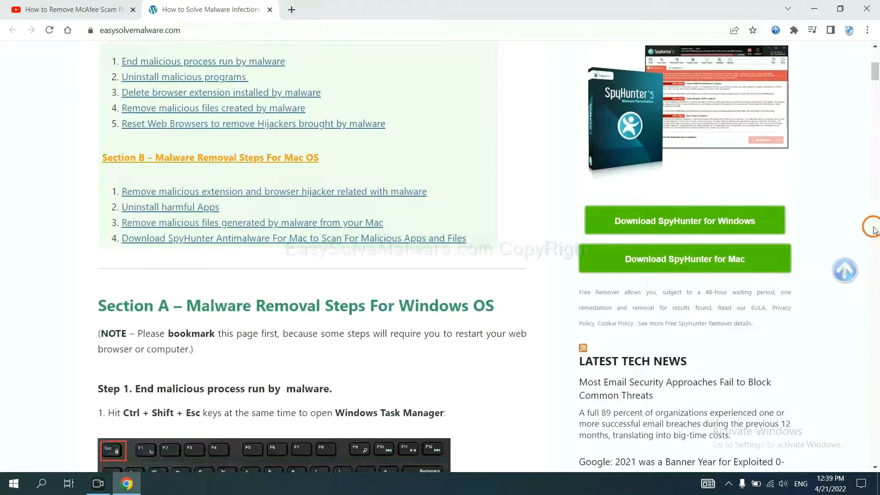
click(683, 221)
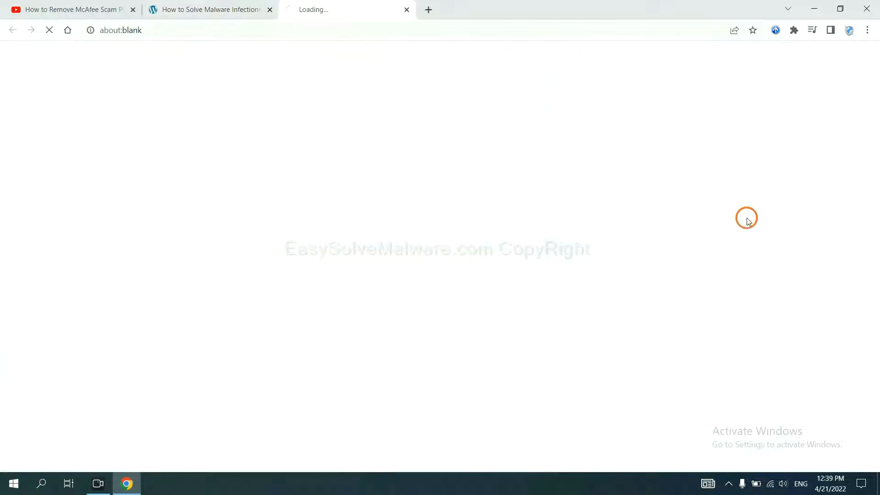
click(678, 220)
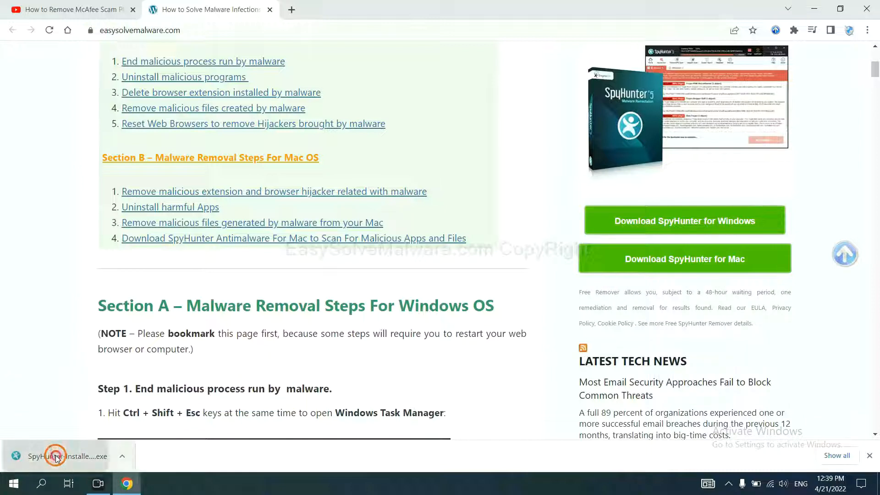
Install SpyHunter 5 from the downloaded installer in English, accepting the license agreement
click(56, 455)
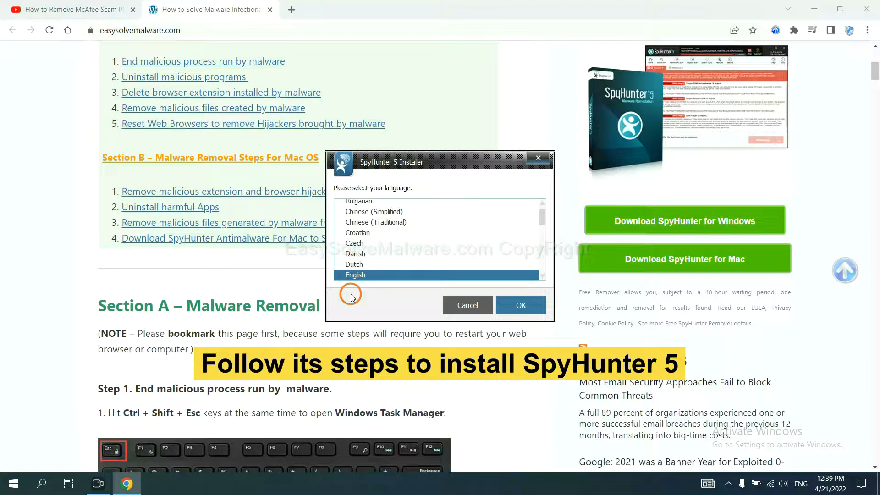
mouse_move(360, 290)
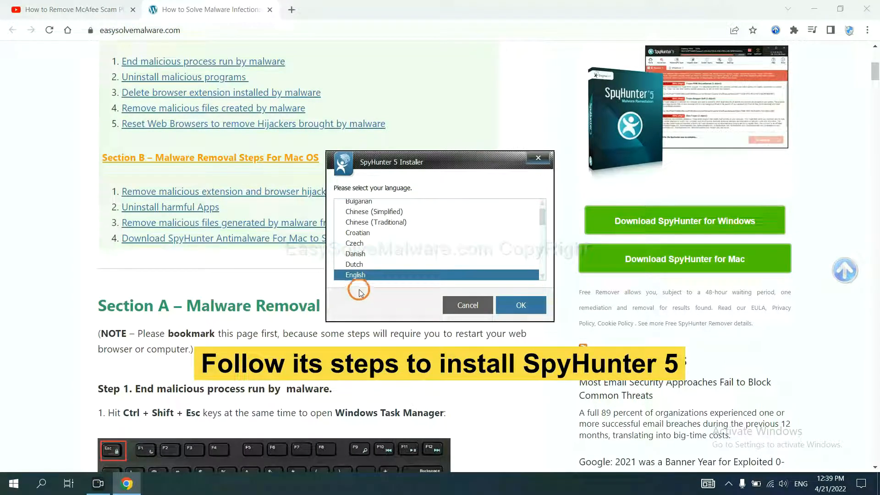
click(520, 305)
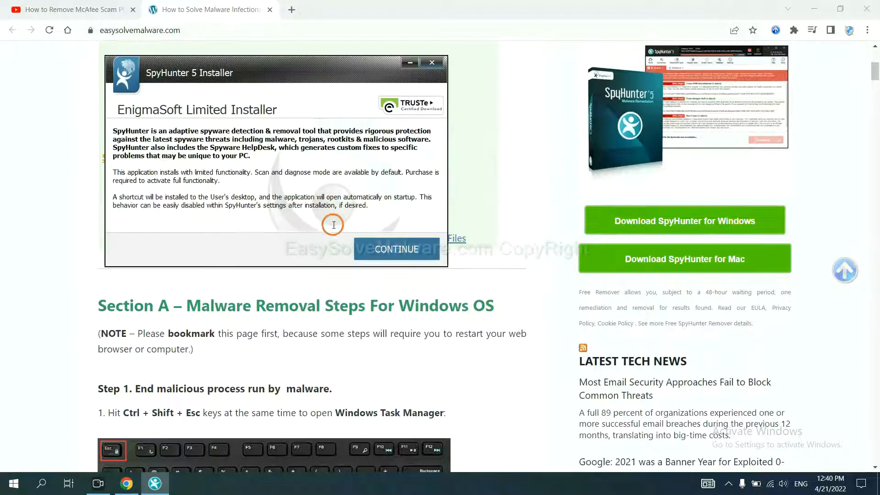
click(396, 250)
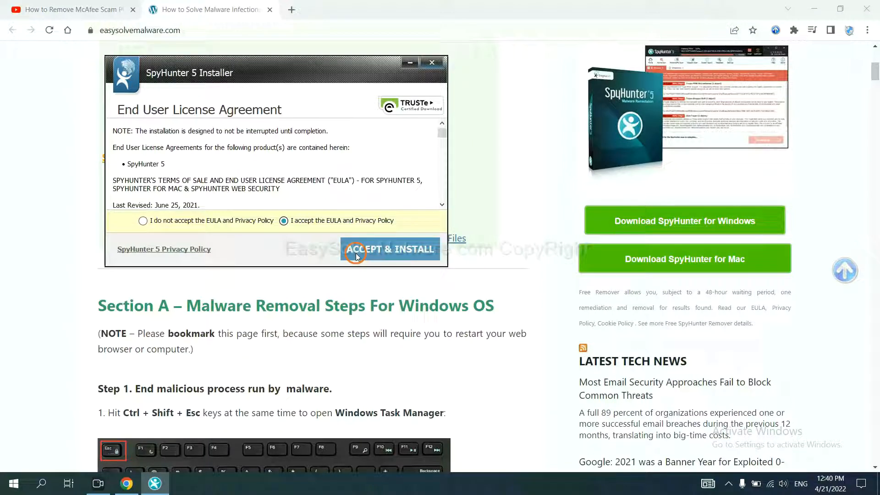
click(390, 249)
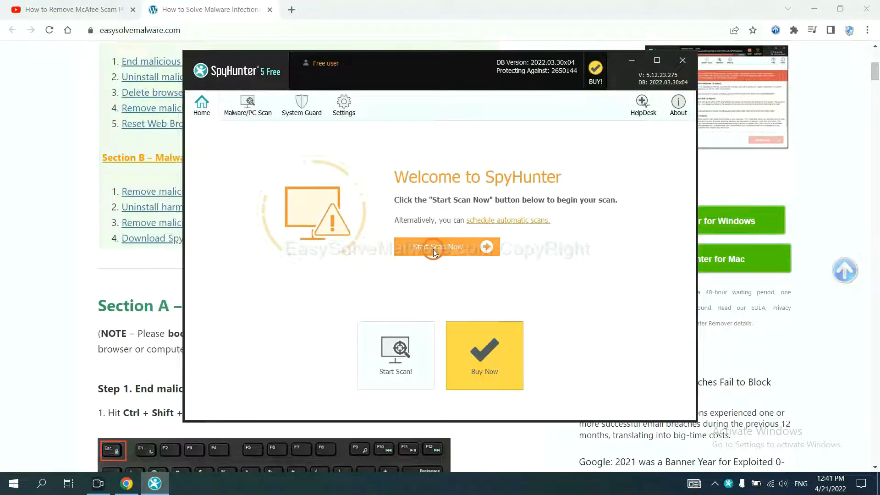
mouse_move(524, 267)
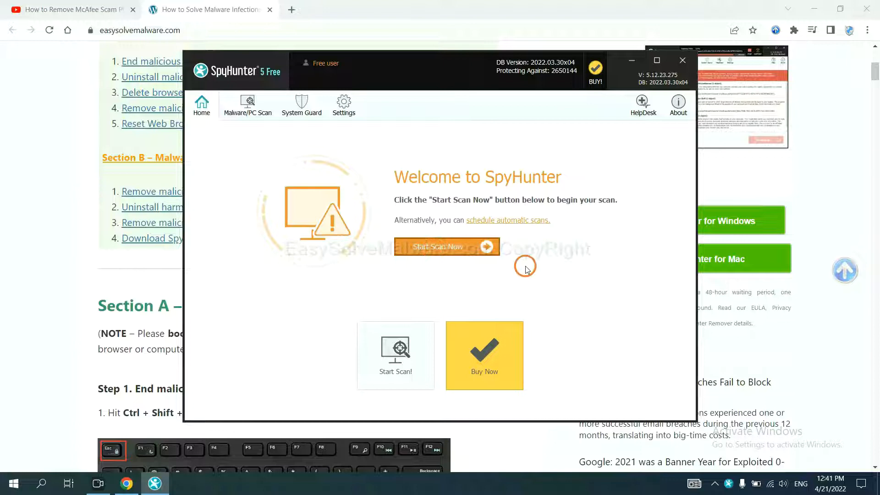
Start a SpyHunter 5 malware scan of the computer
click(446, 247)
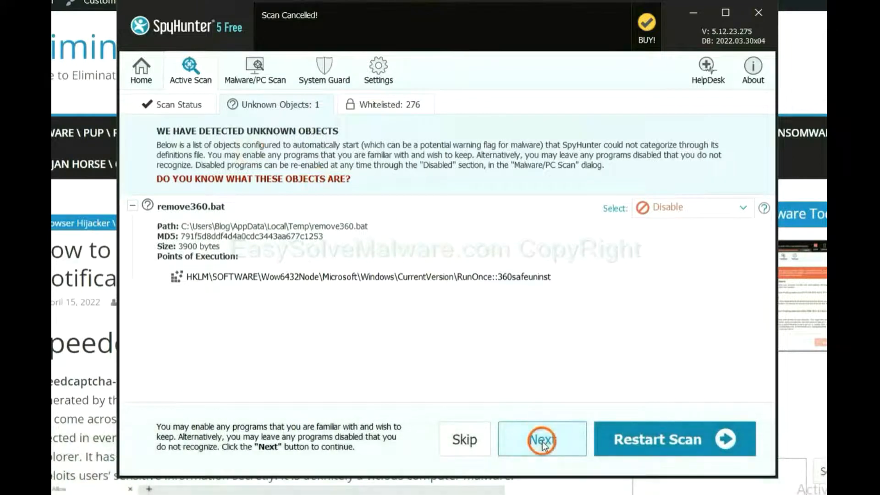
Continue past the unknown startup objects list to the Registration Required window
click(541, 439)
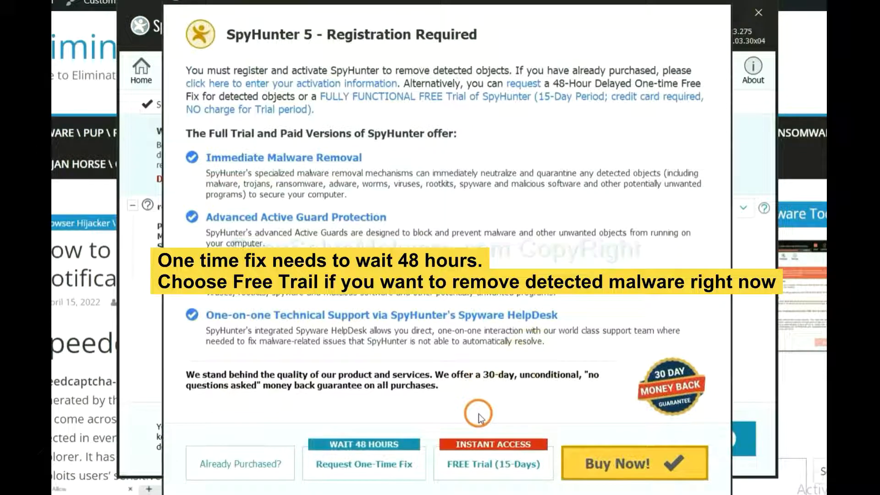
mouse_move(410, 432)
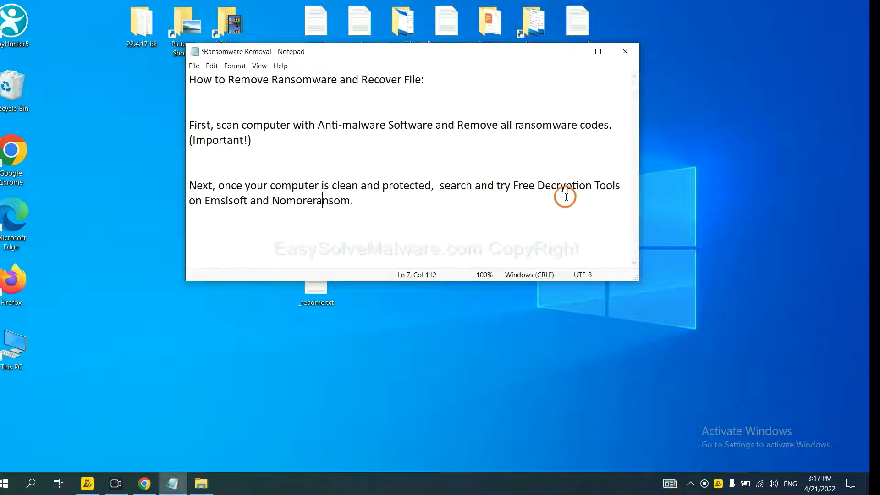
mouse_move(328, 206)
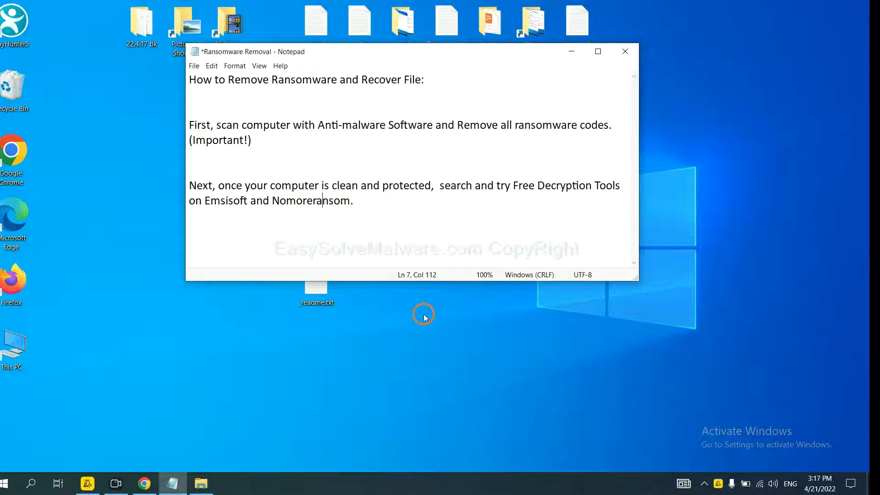
mouse_move(297, 404)
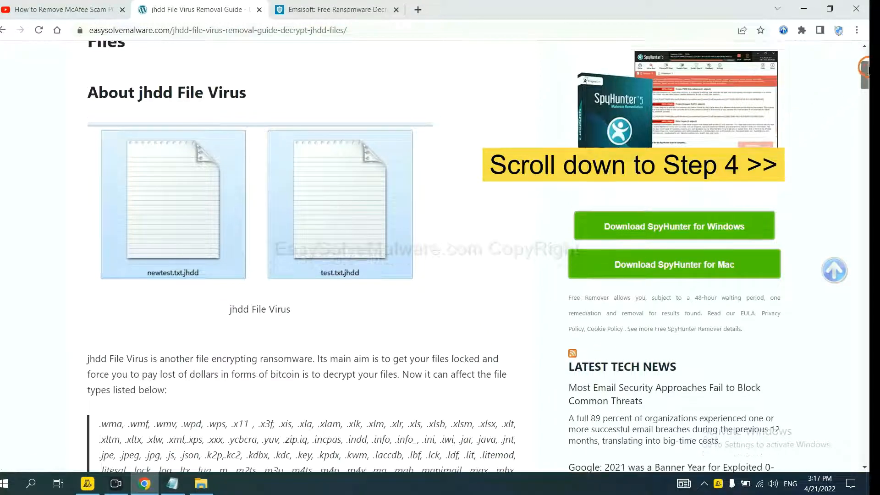
Follow the Step 4 emsisoft.com link in the jhdd guide to the Free Ransomware Decryption Tools page
scroll(down, 3)
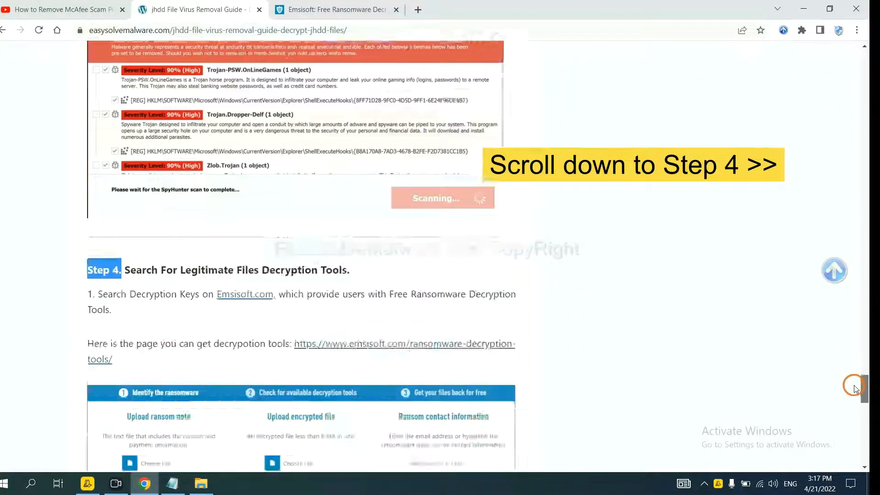
scroll(down, 3)
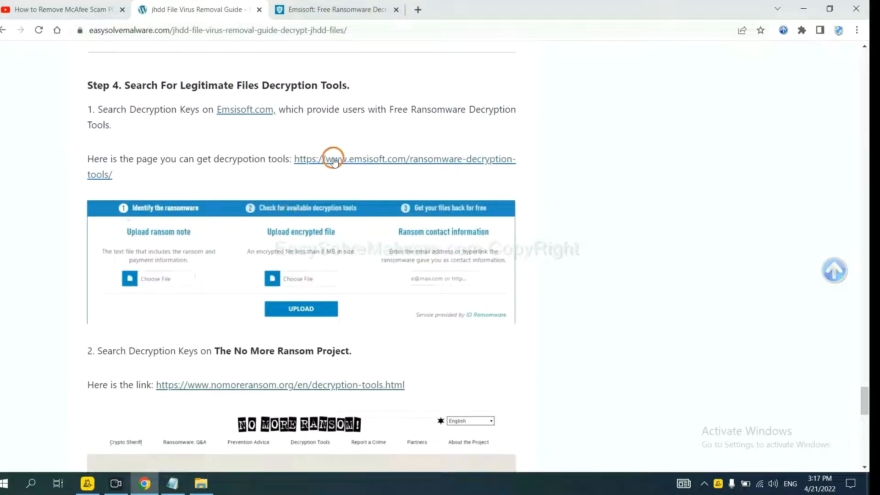
scroll(down, 3)
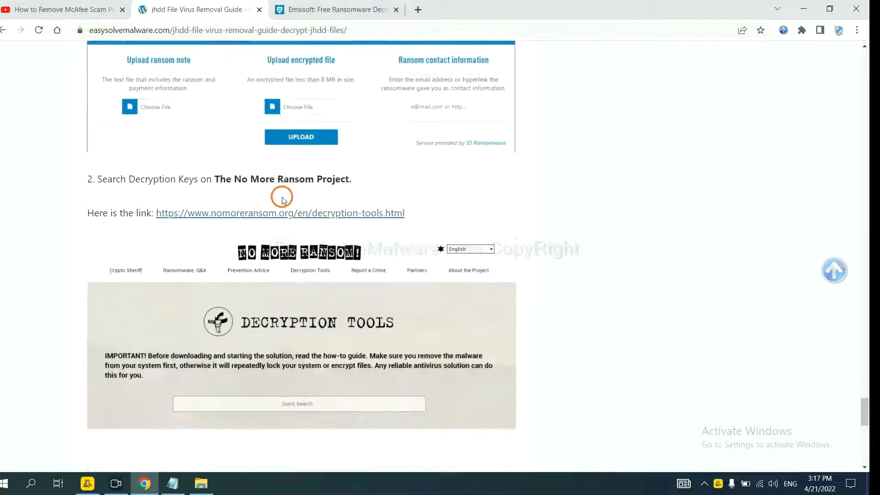
mouse_move(353, 213)
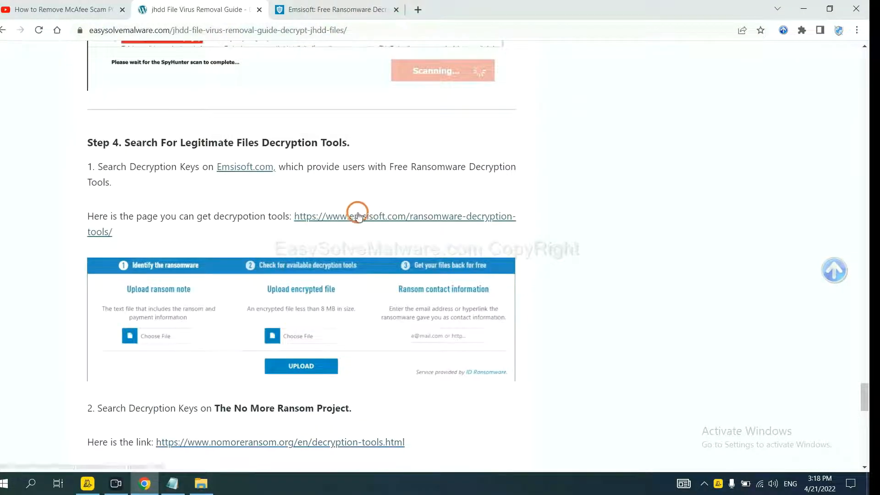
click(357, 216)
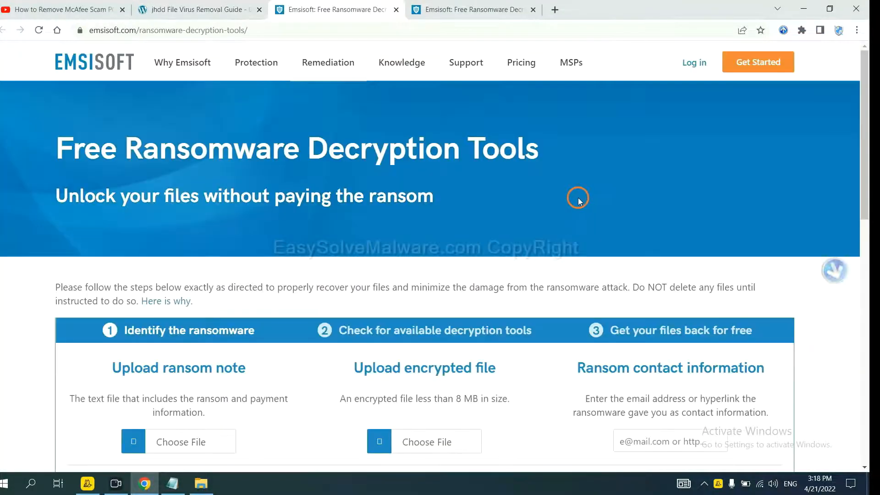
Scroll the Emsisoft decryption page to its ransomware identification options
scroll(down, 3)
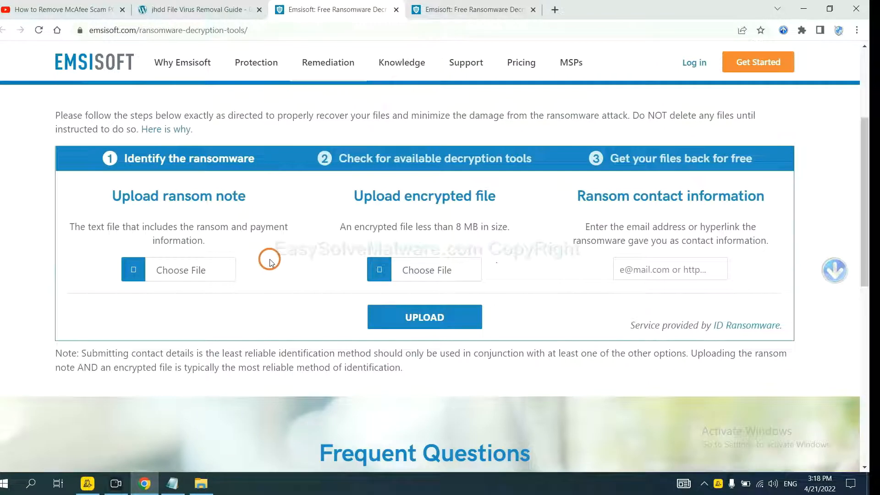
mouse_move(185, 267)
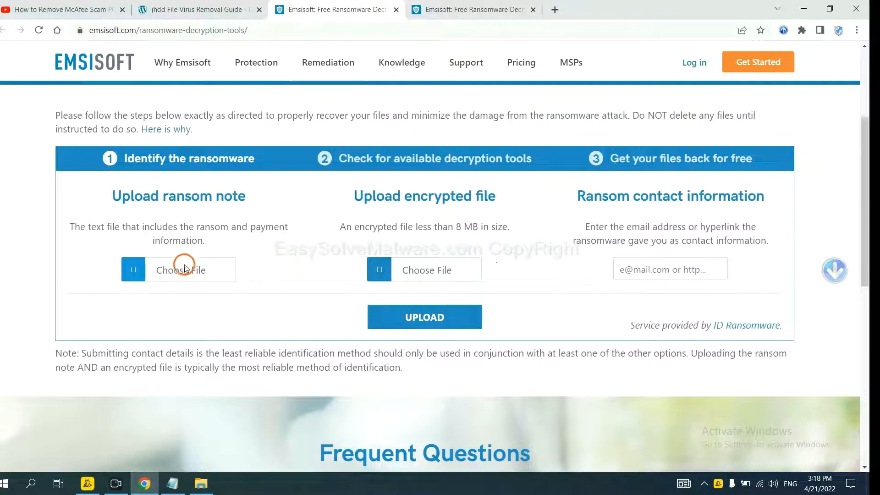
mouse_move(176, 203)
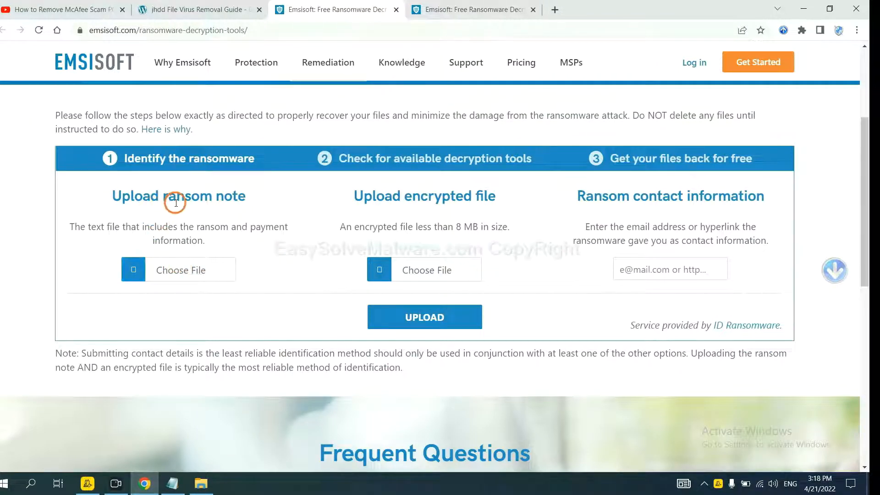
mouse_move(418, 201)
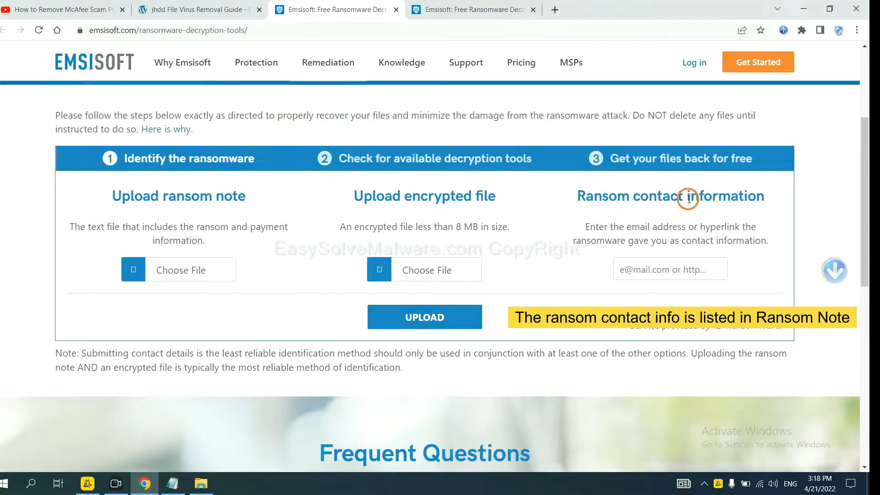
mouse_move(637, 336)
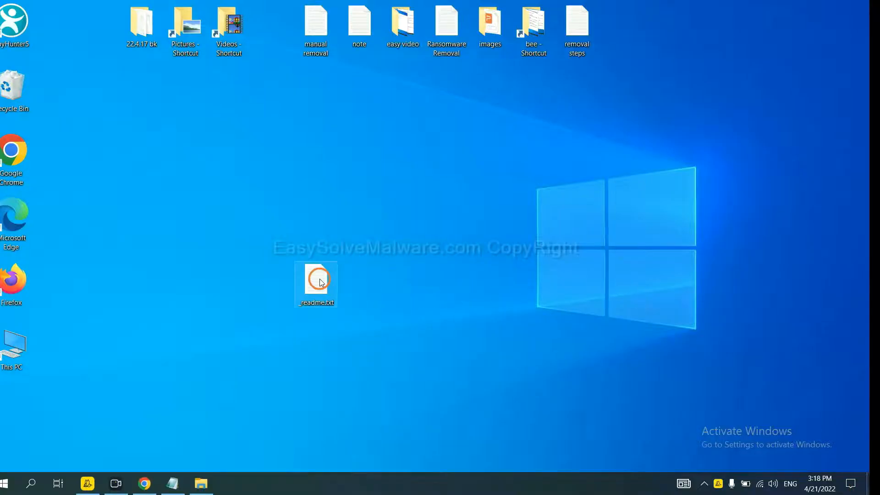
Open _readme.txt and select its first contact e-mail address
double_click(315, 280)
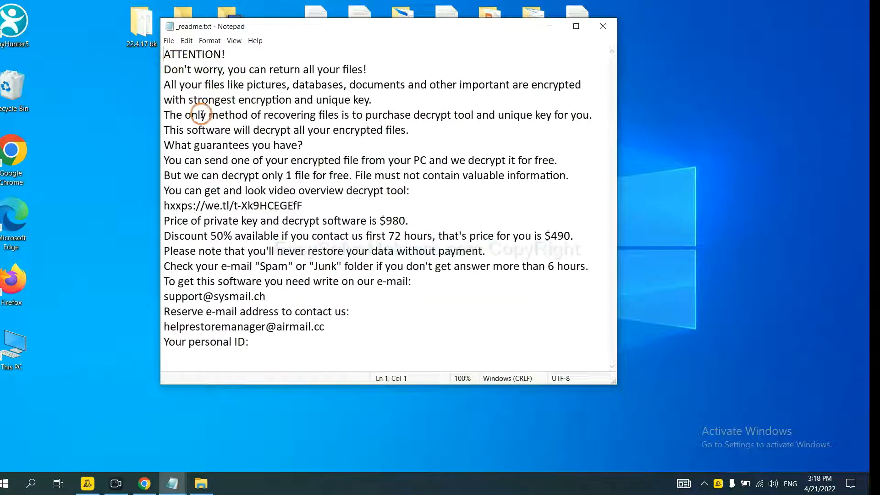
click(267, 296)
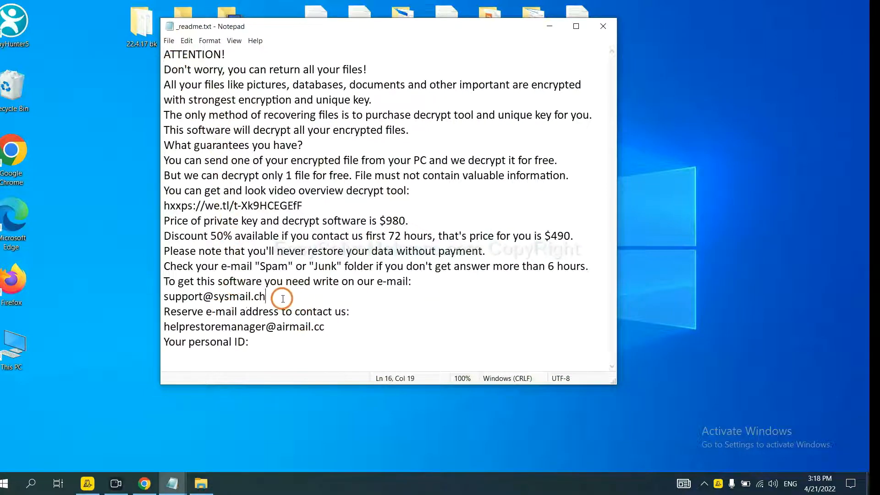
double_click(214, 296)
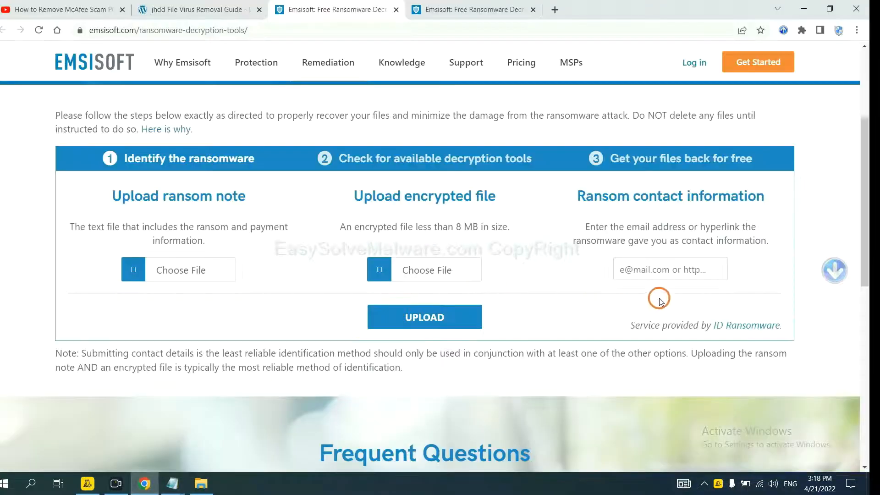
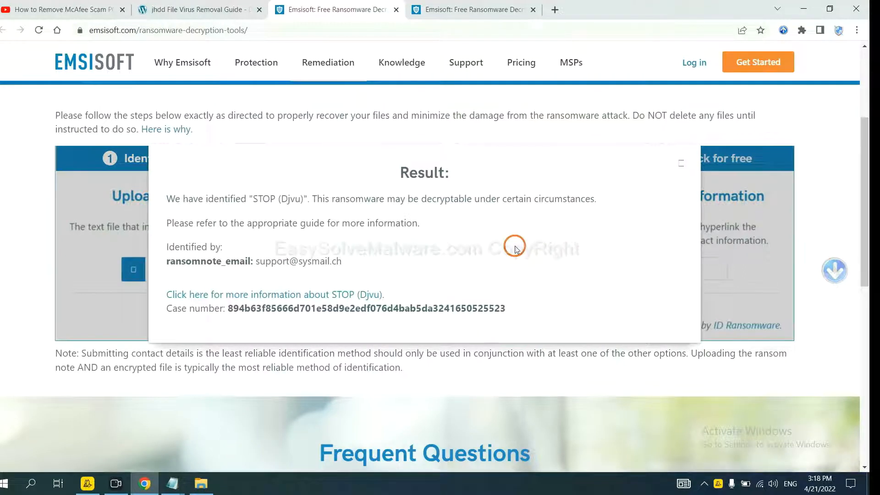
mouse_move(386, 236)
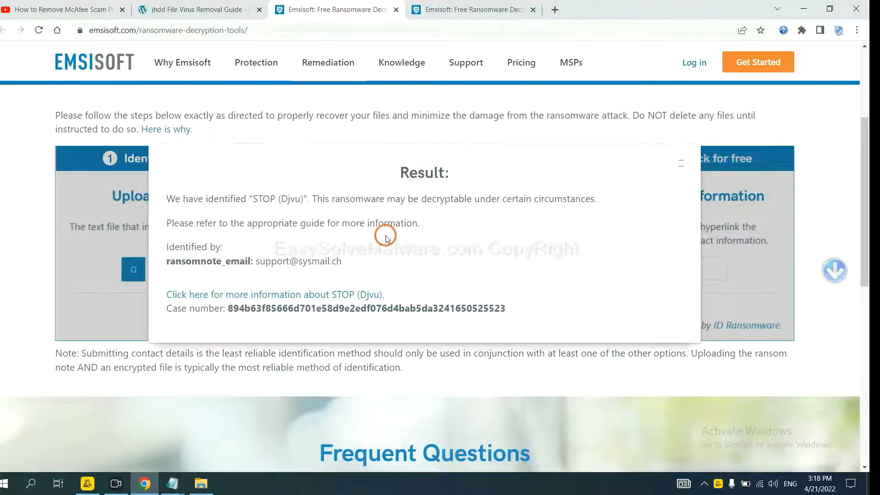
mouse_move(297, 209)
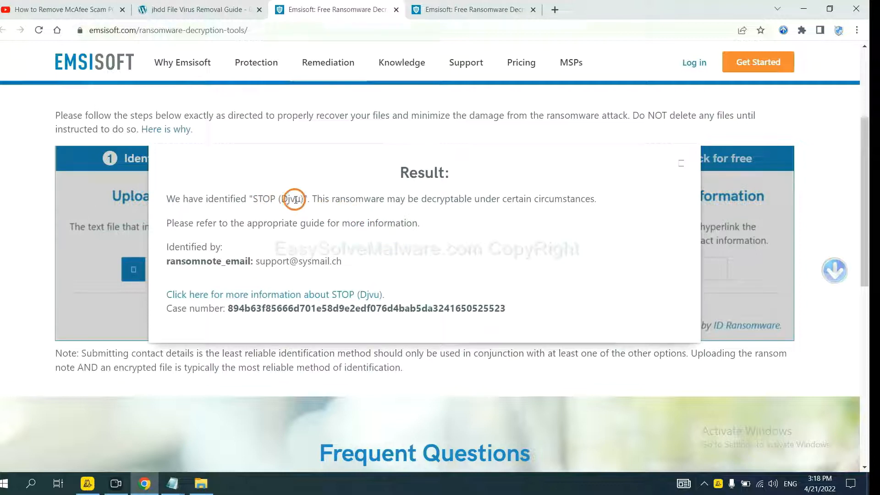
mouse_move(377, 232)
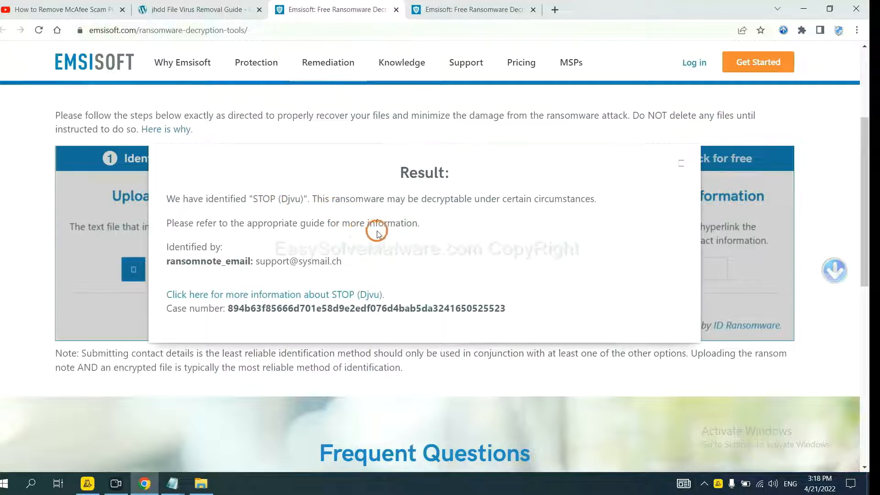
mouse_move(284, 294)
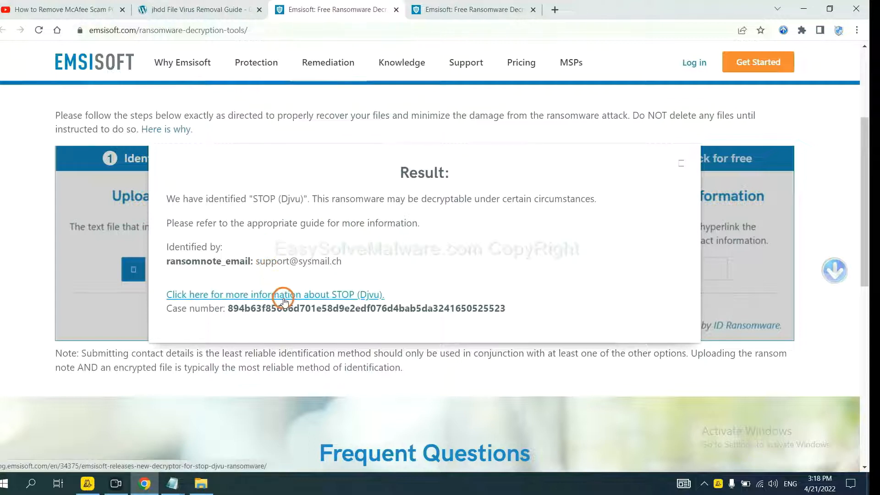
Read the STOP (Djvu) decryptor blog article down to its ransomware variants list
click(275, 294)
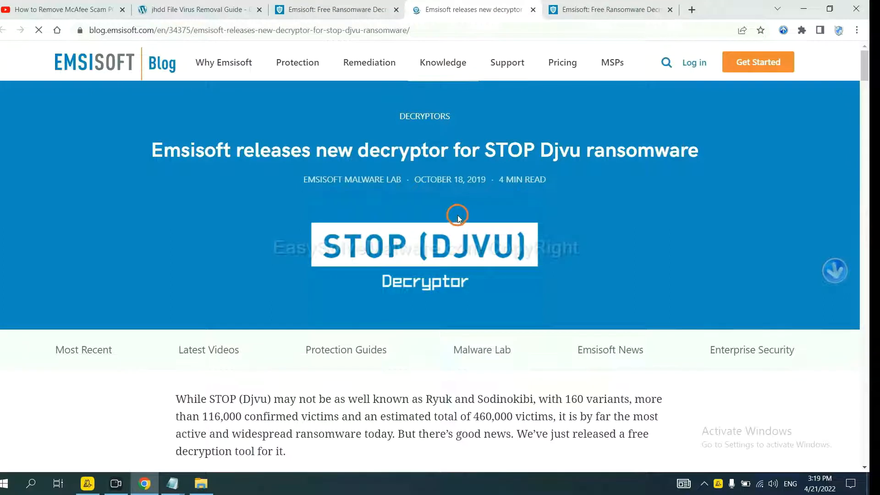
scroll(down, 3)
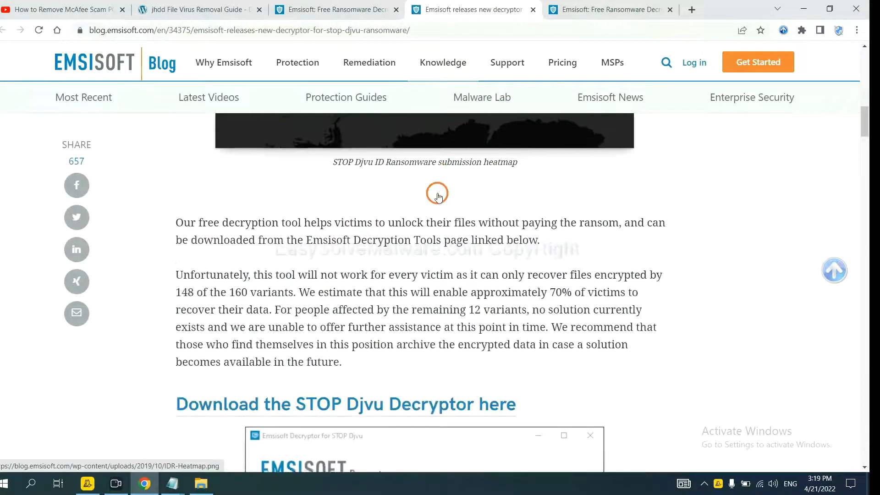
scroll(down, 3)
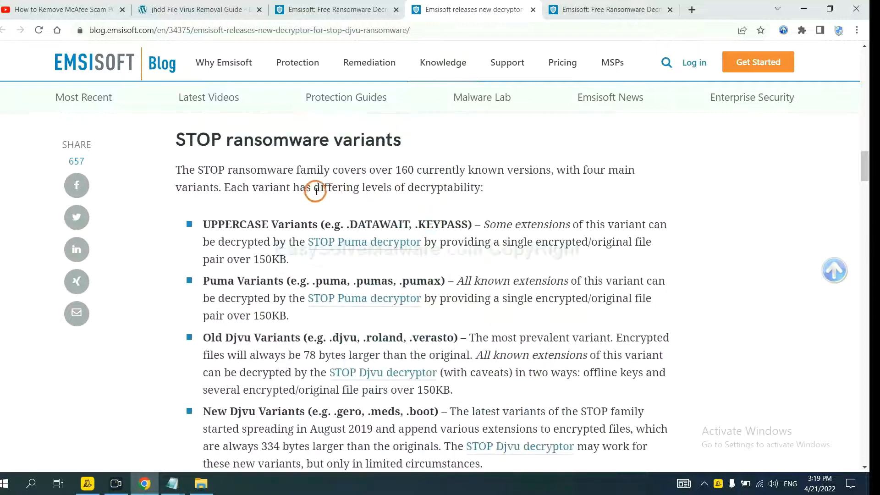
scroll(down, 3)
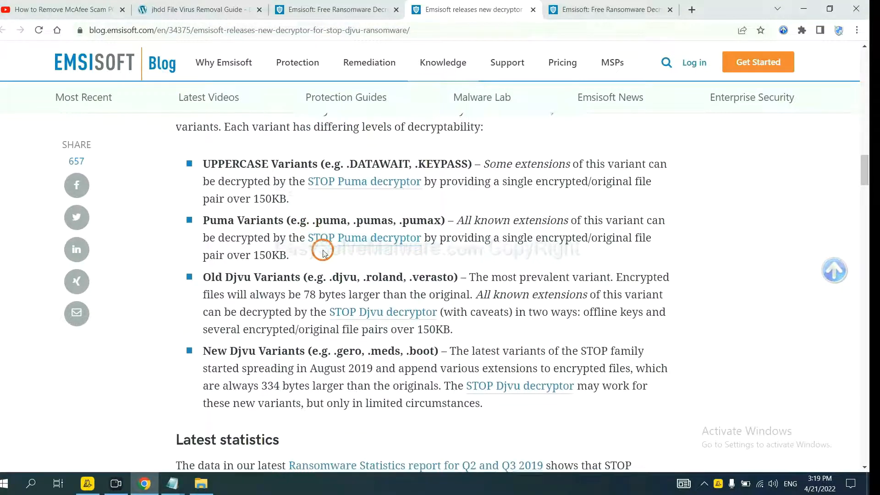
scroll(down, 3)
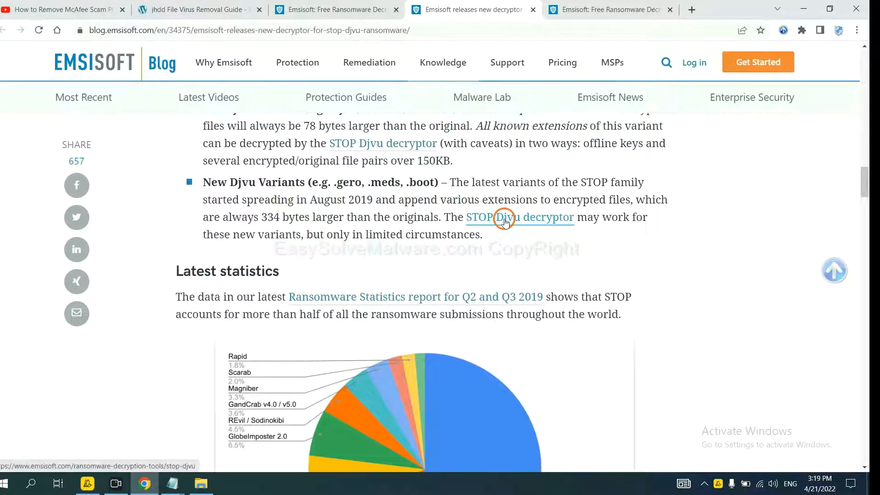
Reach the DOWNLOAD button on Emsisoft's STOP Djvu decryptor page
click(519, 217)
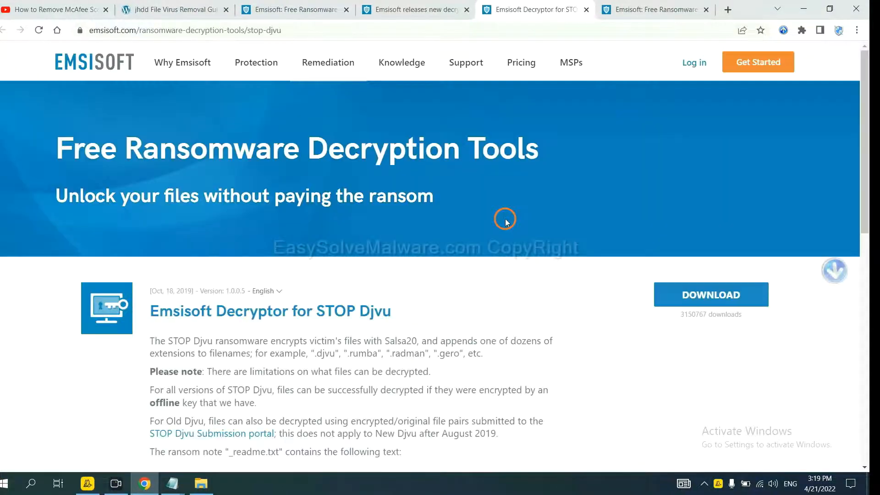
scroll(down, 3)
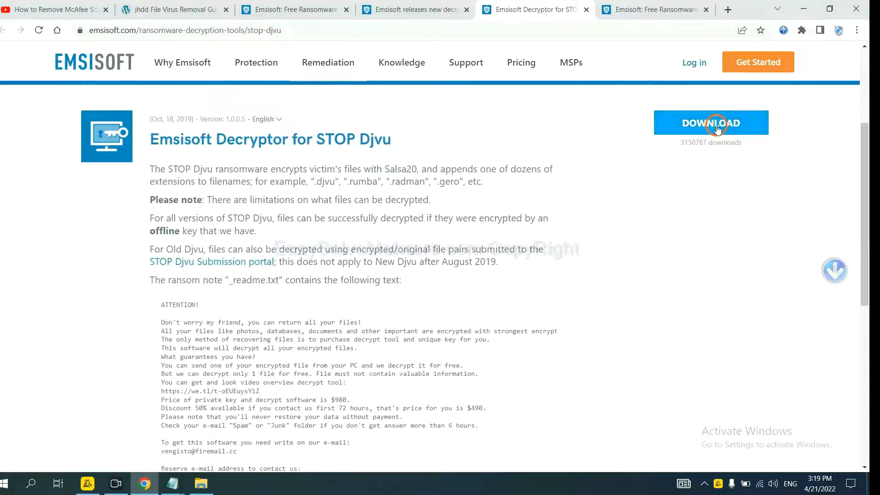
mouse_move(710, 122)
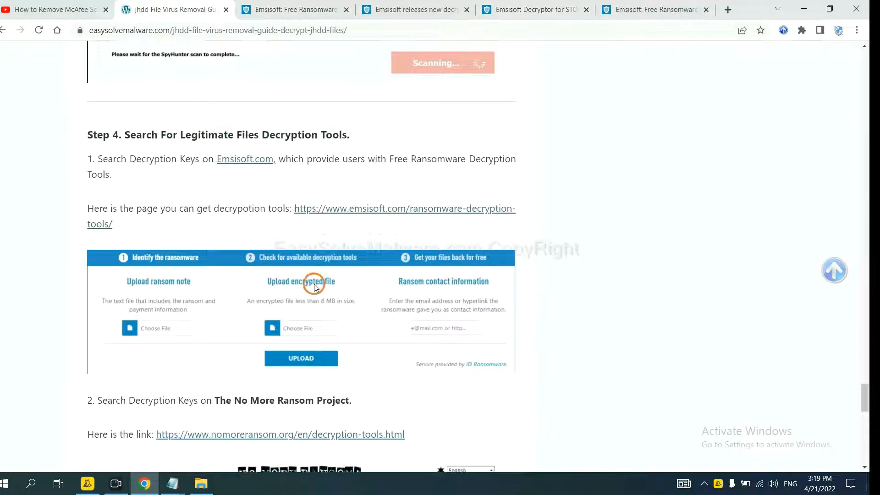
Search 'djvu' in No More Ransom's Decryption Tools and expand the djvu Ransom entry showing Emsisoft's decryptor
click(281, 433)
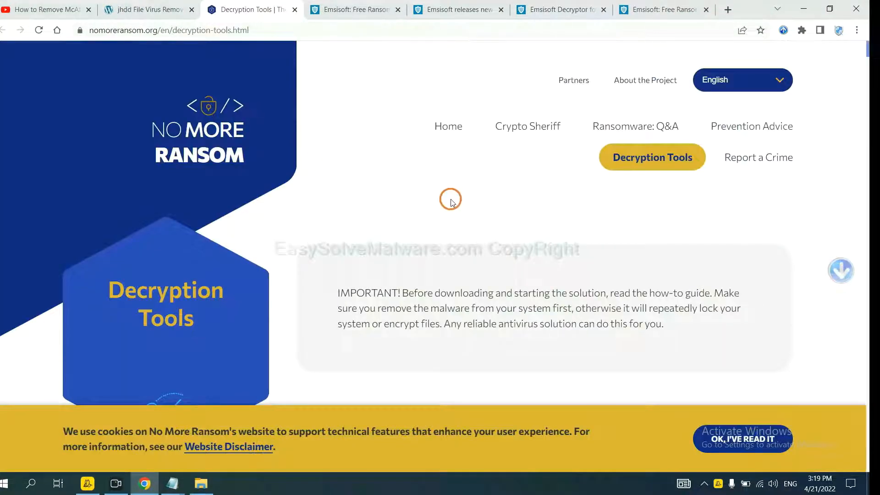
scroll(down, 3)
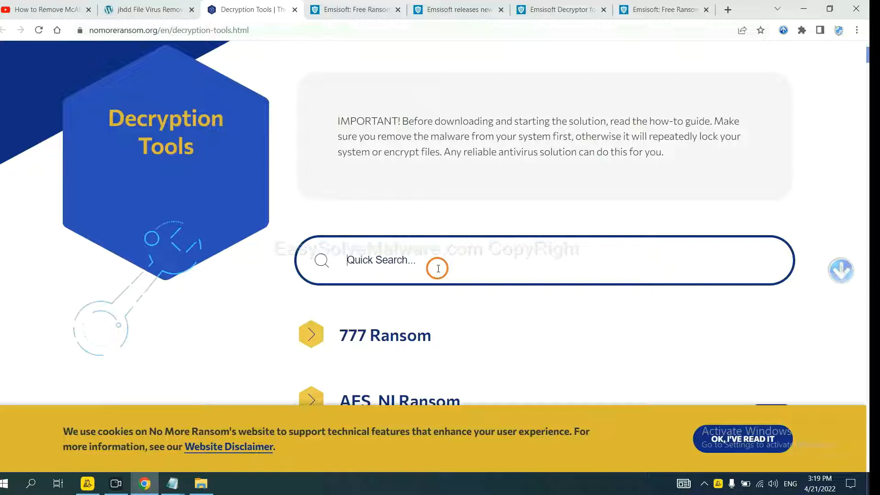
text(djv)
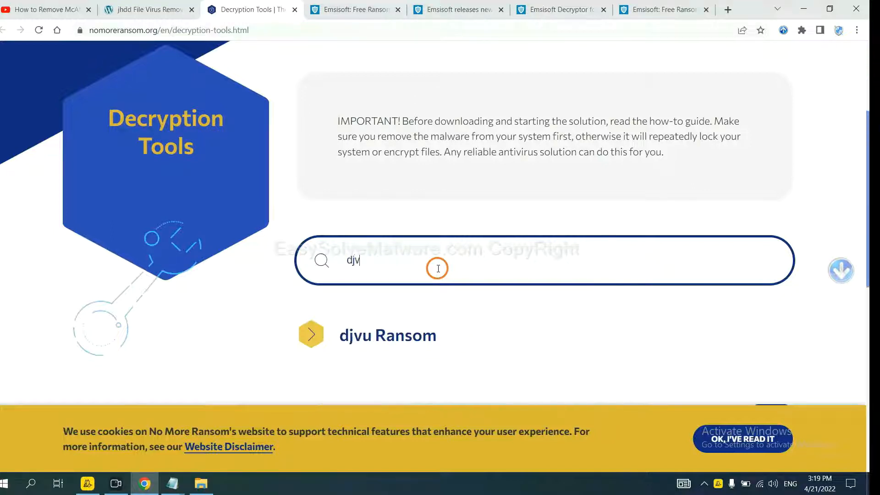
text(u)
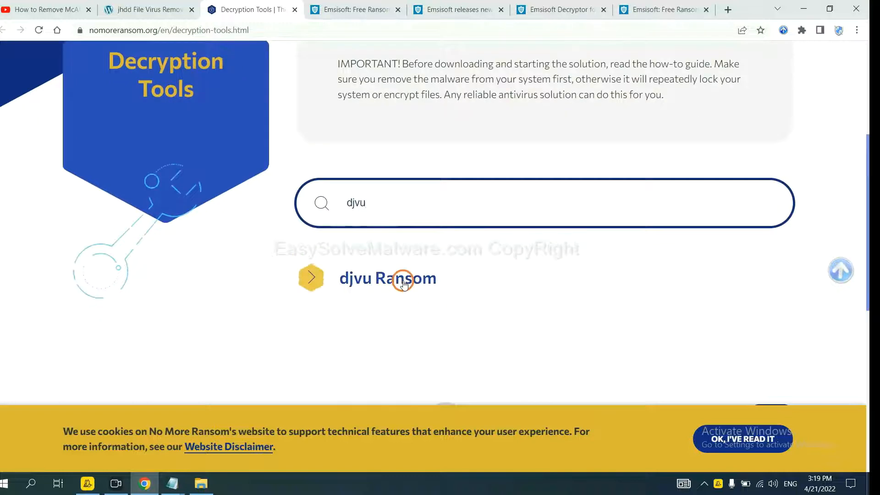
click(387, 277)
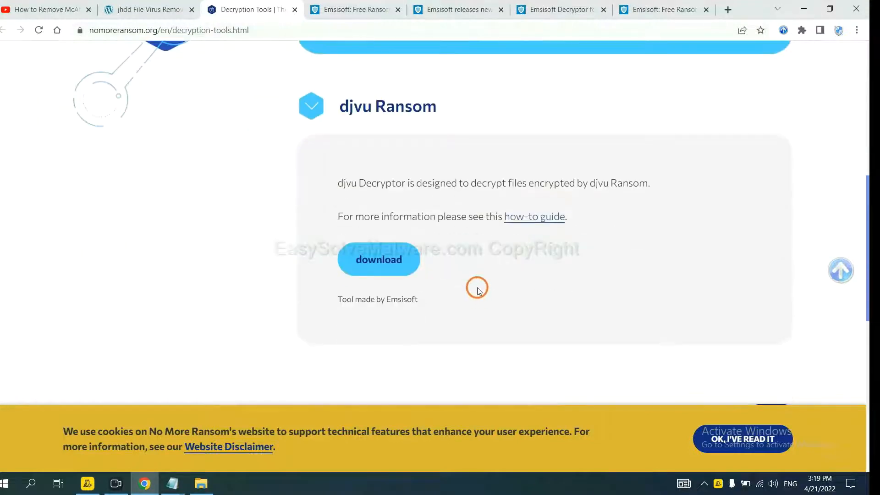
mouse_move(386, 259)
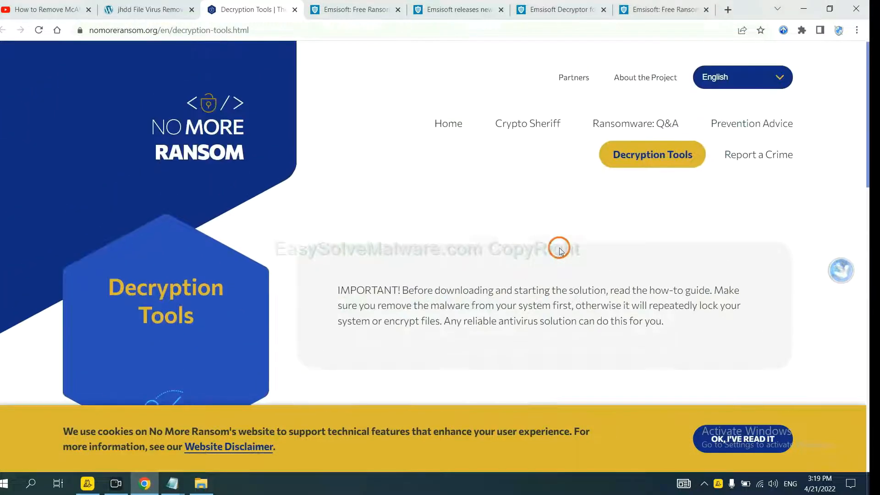
scroll(down, 3)
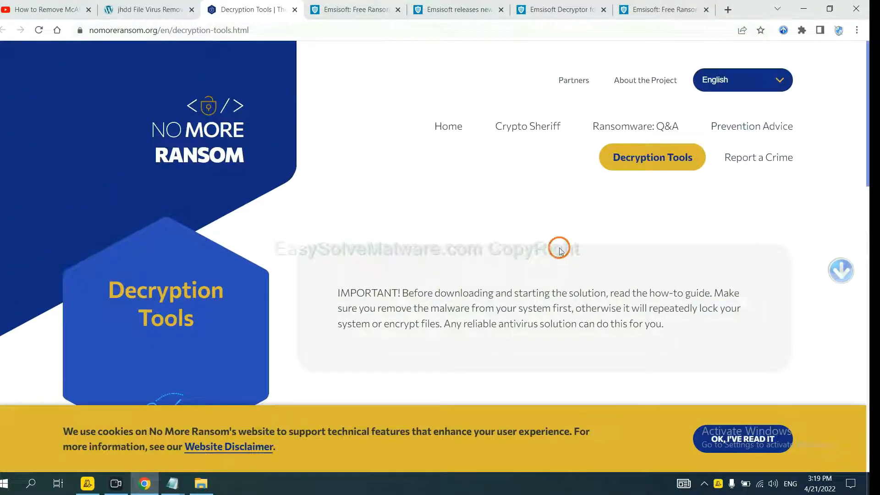